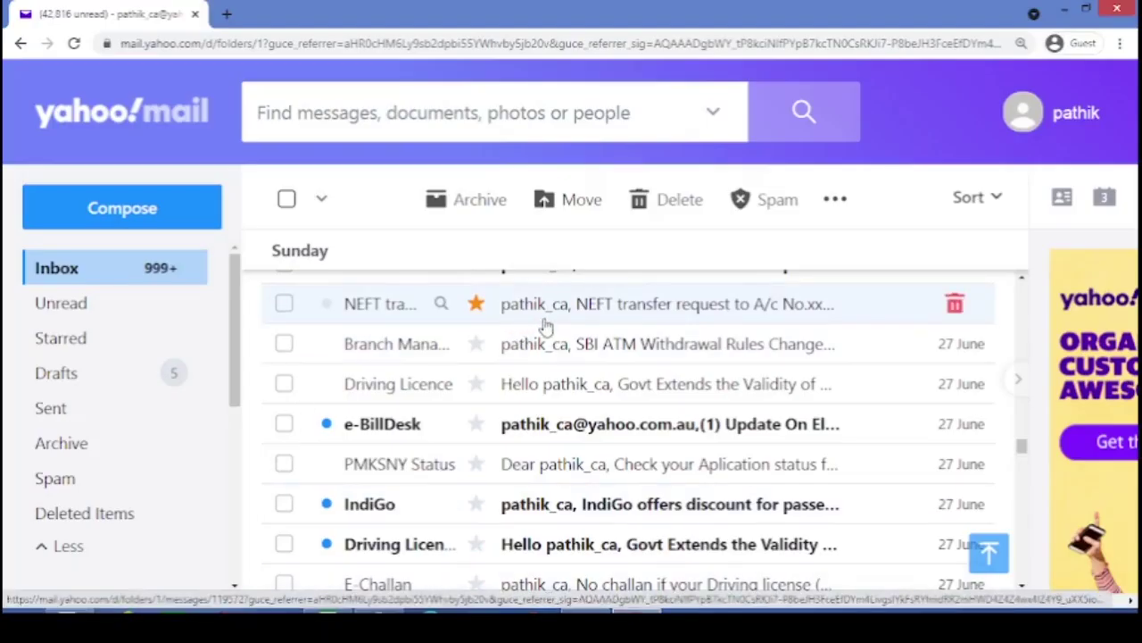
{"action": "mouse_move", "coordinate": [589, 317]}
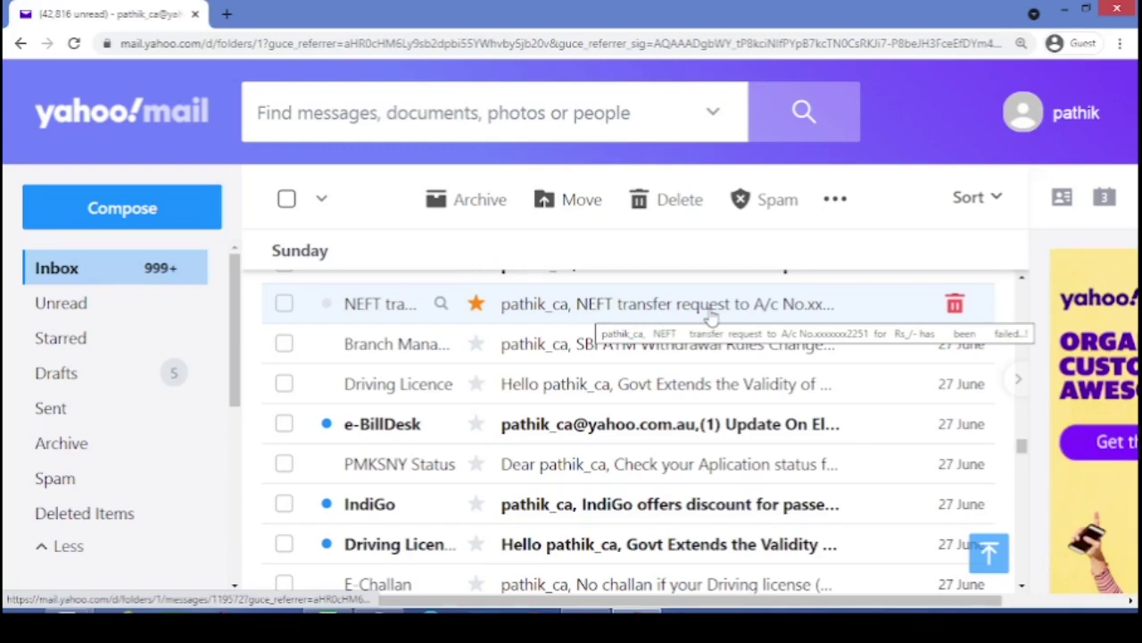
{"action": "mouse_move", "coordinate": [663, 317]}
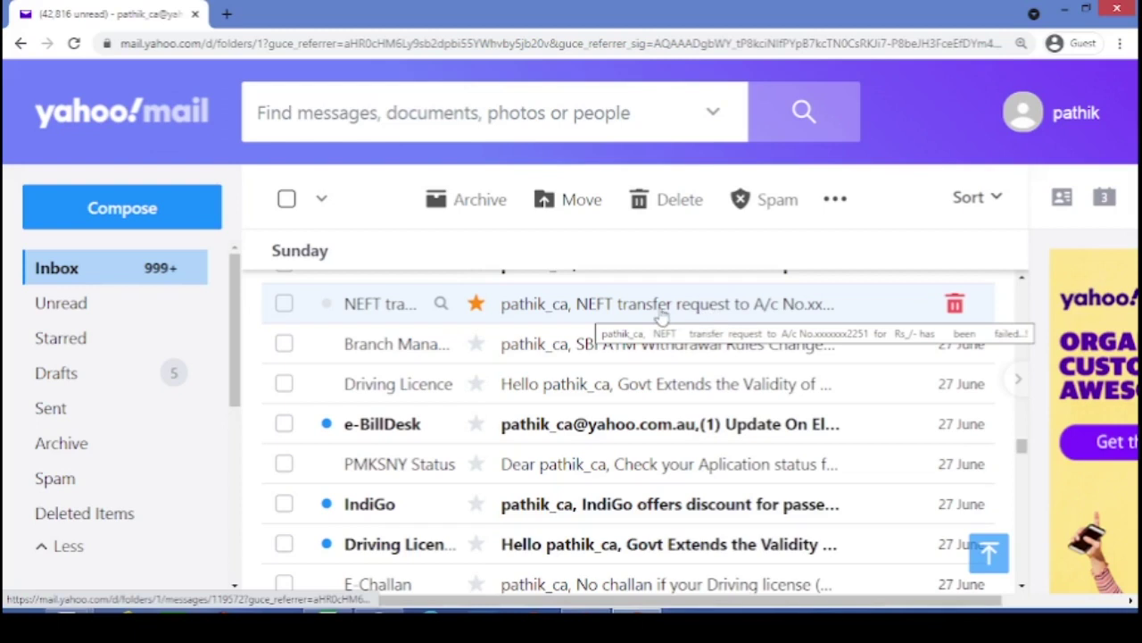
- Open the starred NEFT transfer email in the Yahoo Mail inbox
{"action": "left_click", "coordinate": [665, 303]}
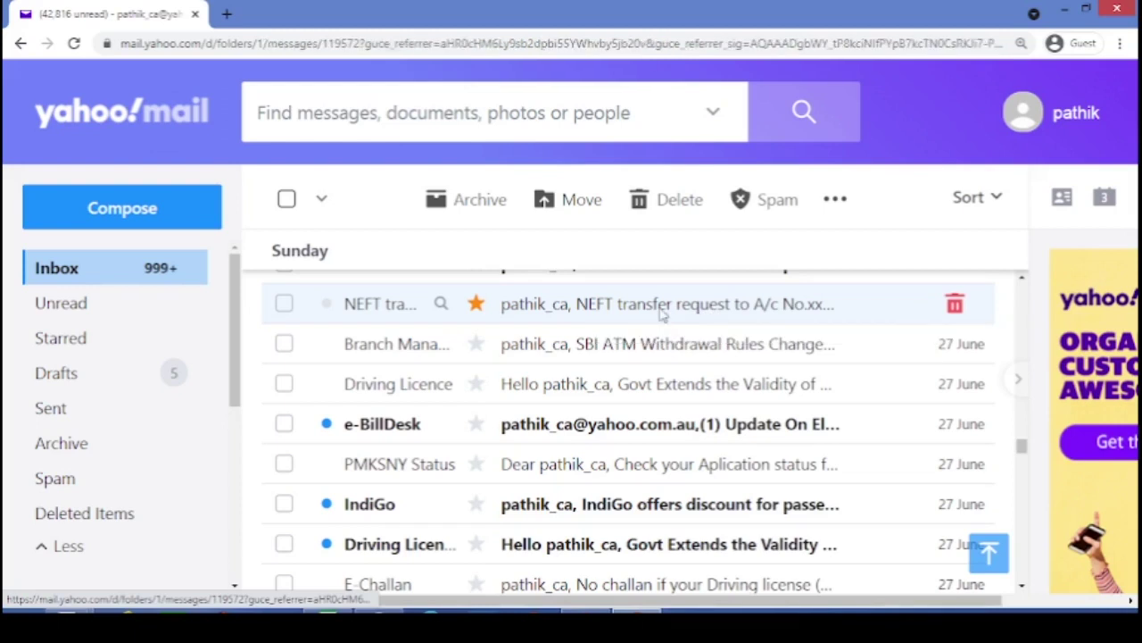
- Scroll through the NEFT email body, past the banking image to the RBI alert banner
{"action": "left_click", "coordinate": [665, 303]}
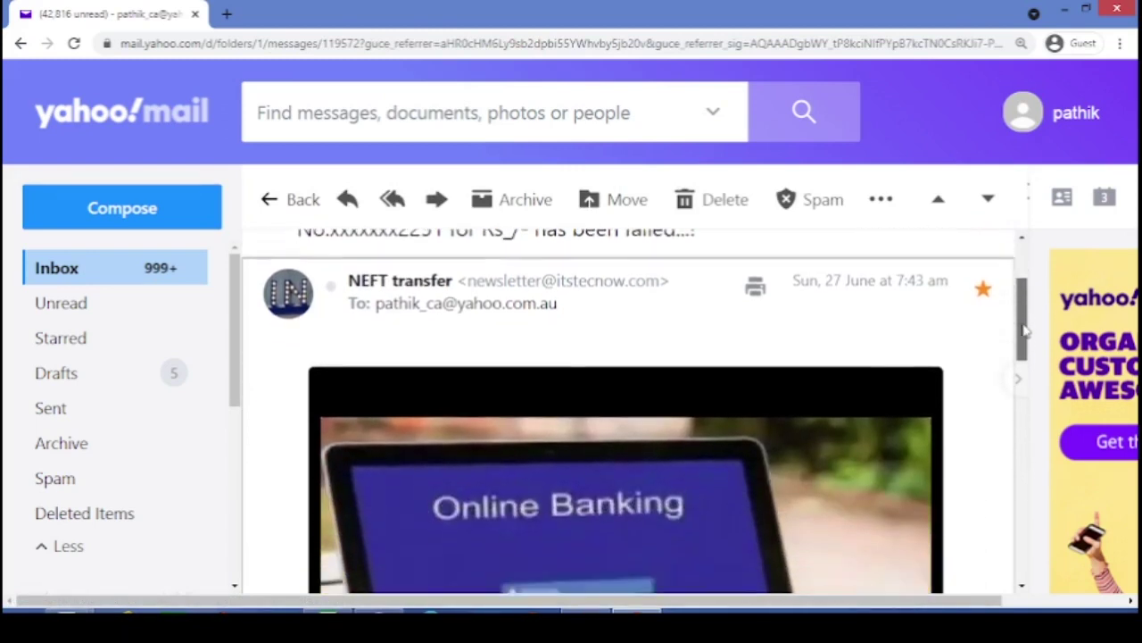
{"action": "scroll", "scroll_direction": "down", "scroll_amount": 3}
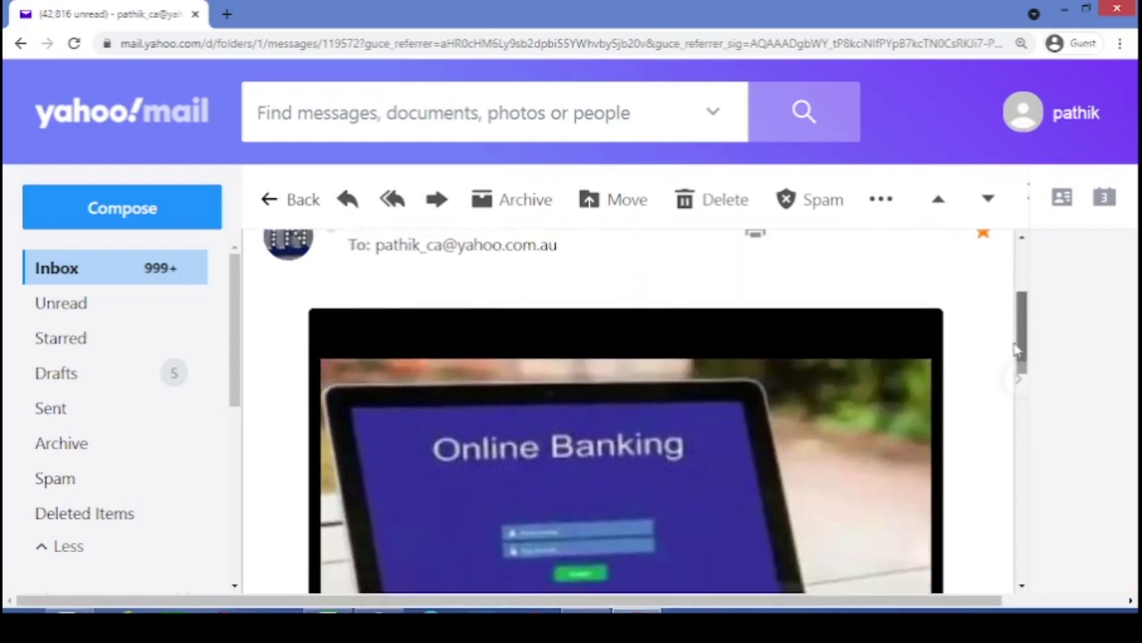
{"action": "scroll", "scroll_direction": "down", "scroll_amount": 3}
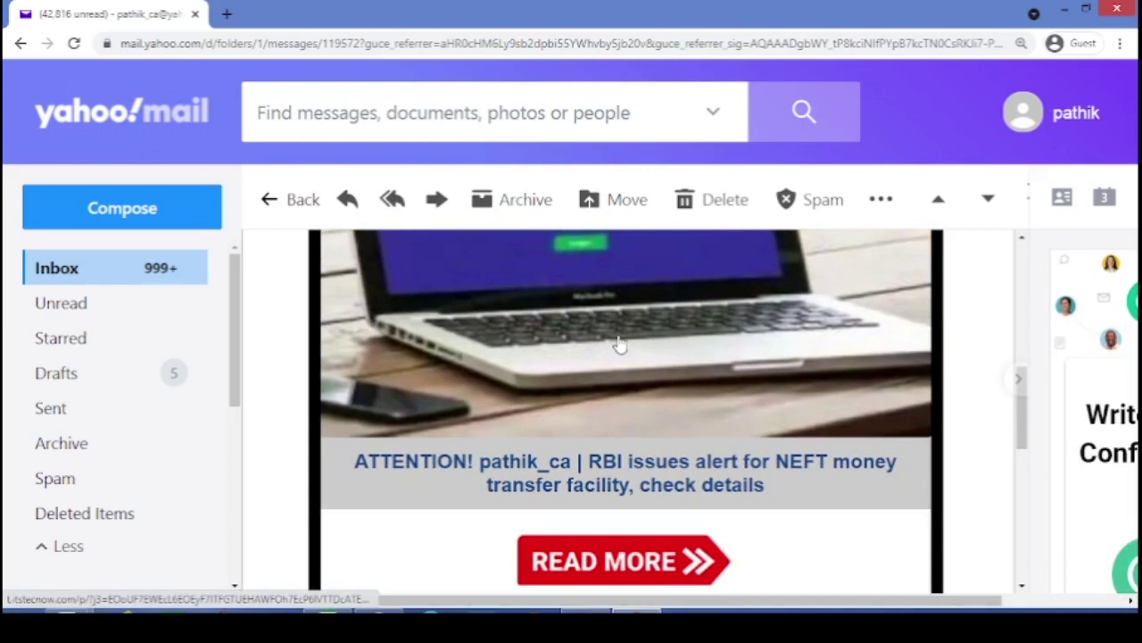
{"action": "mouse_move", "coordinate": [897, 425]}
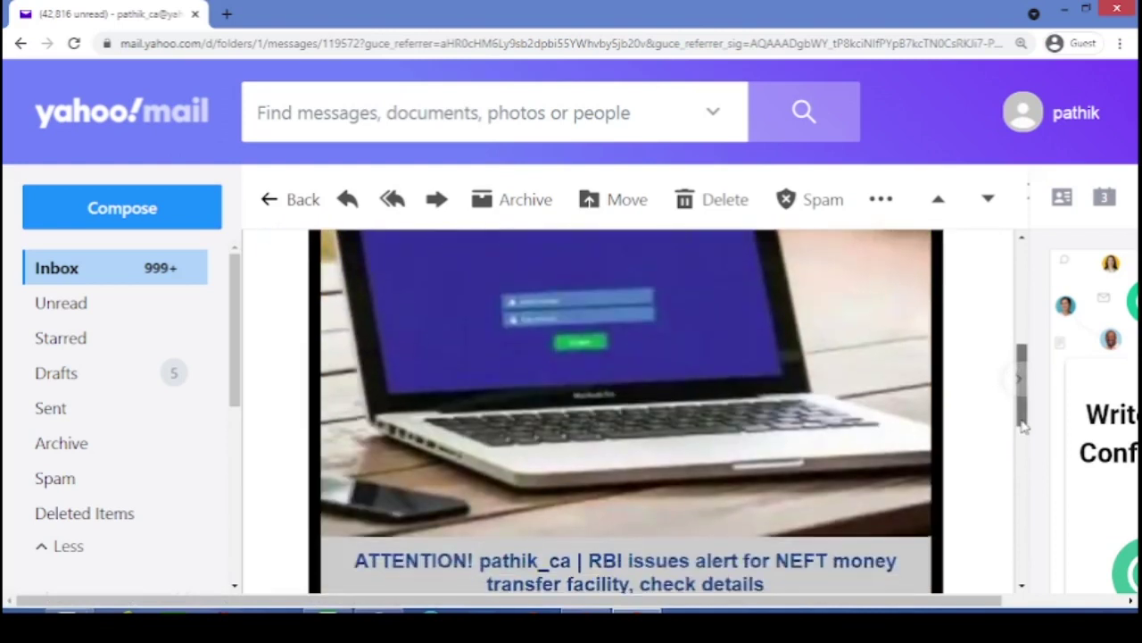
{"action": "scroll", "scroll_direction": "down", "scroll_amount": 3}
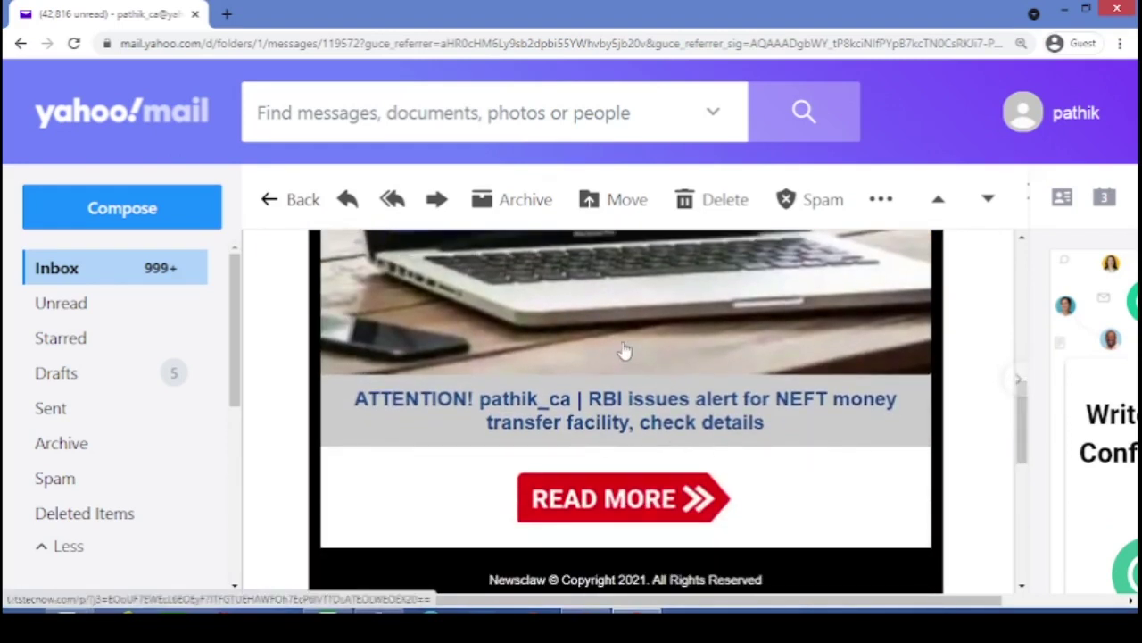
{"action": "mouse_move", "coordinate": [957, 455]}
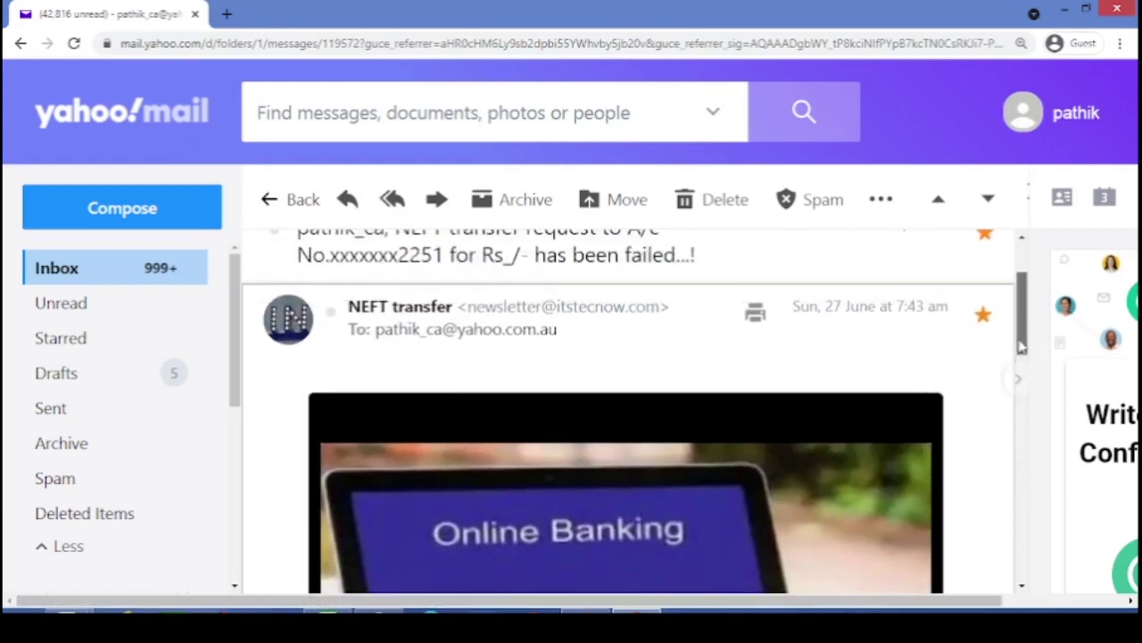
{"action": "scroll", "scroll_direction": "down", "scroll_amount": 3}
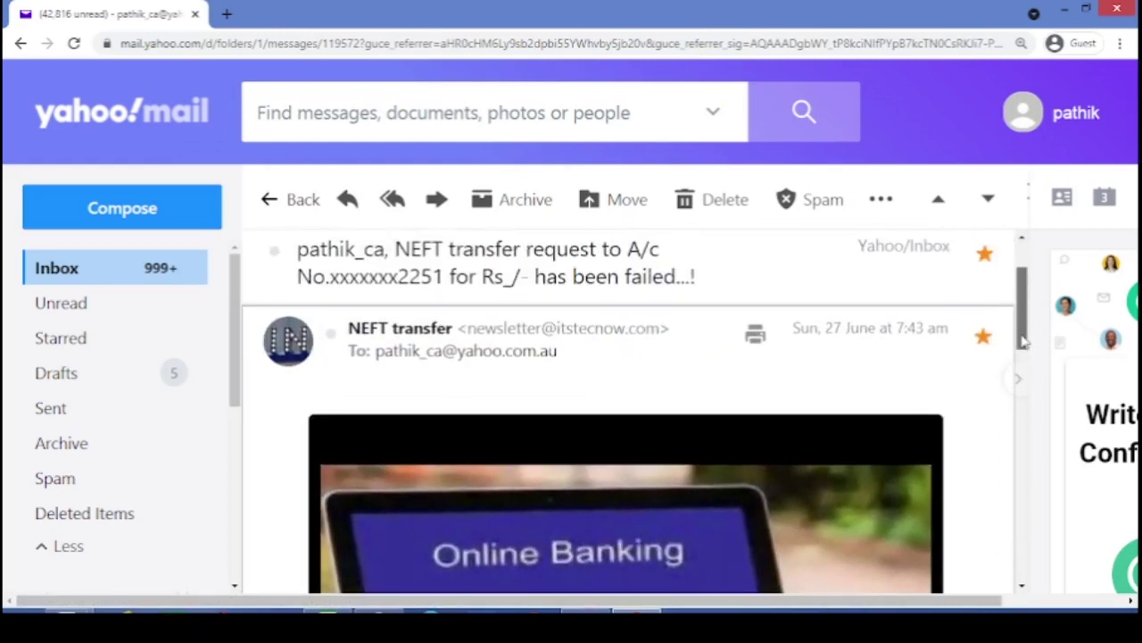
{"action": "scroll", "scroll_direction": "down", "scroll_amount": 3}
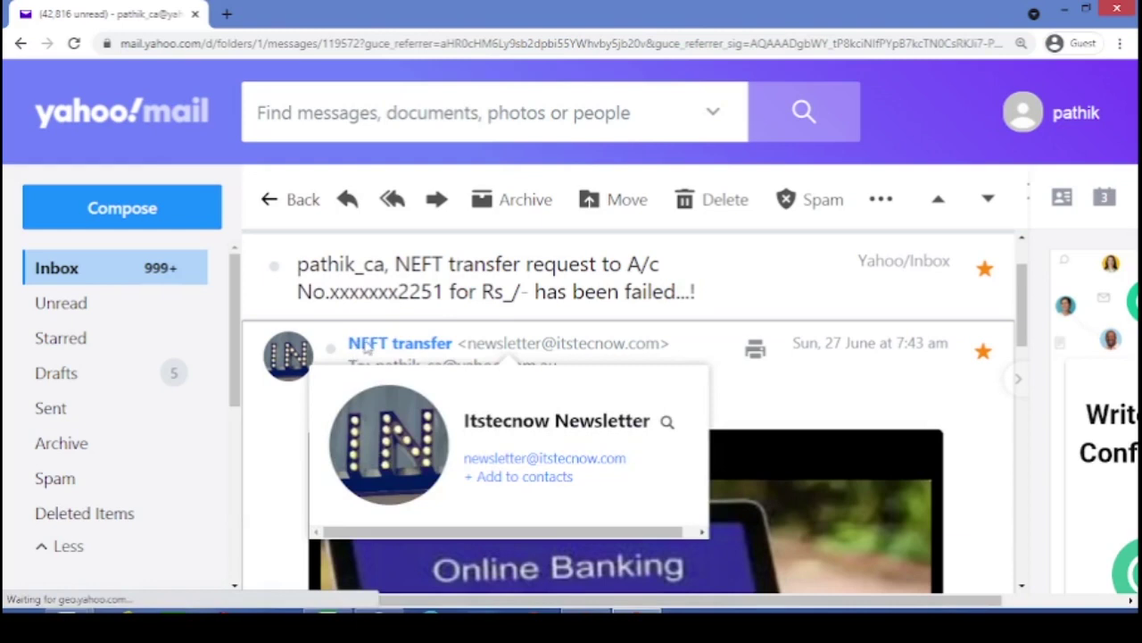
{"action": "mouse_move", "coordinate": [486, 353]}
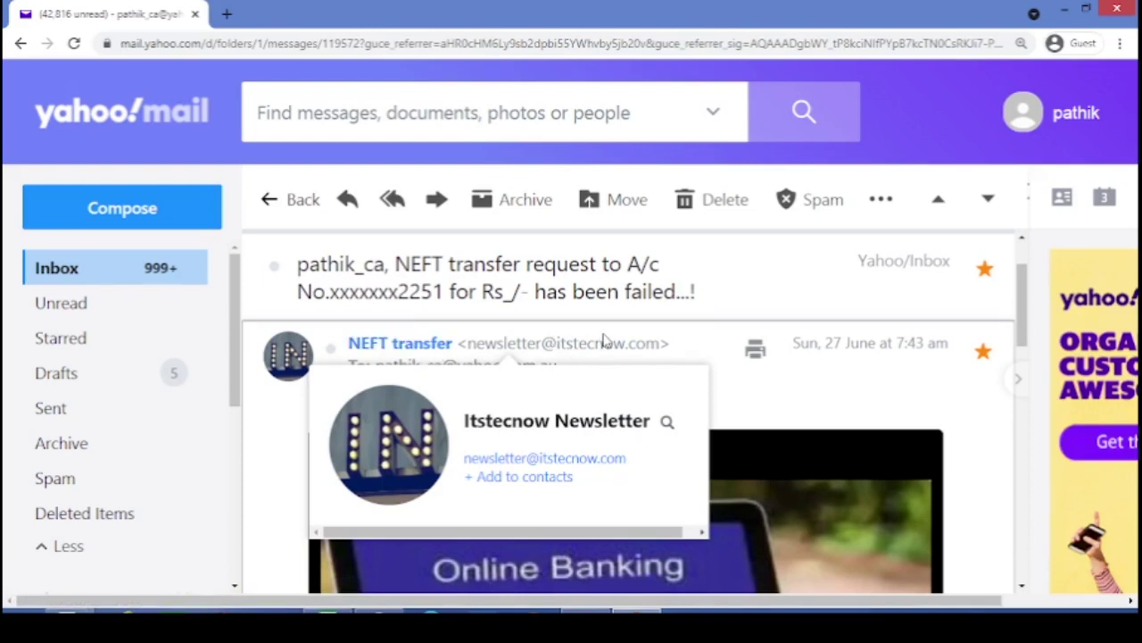
{"action": "mouse_move", "coordinate": [636, 350]}
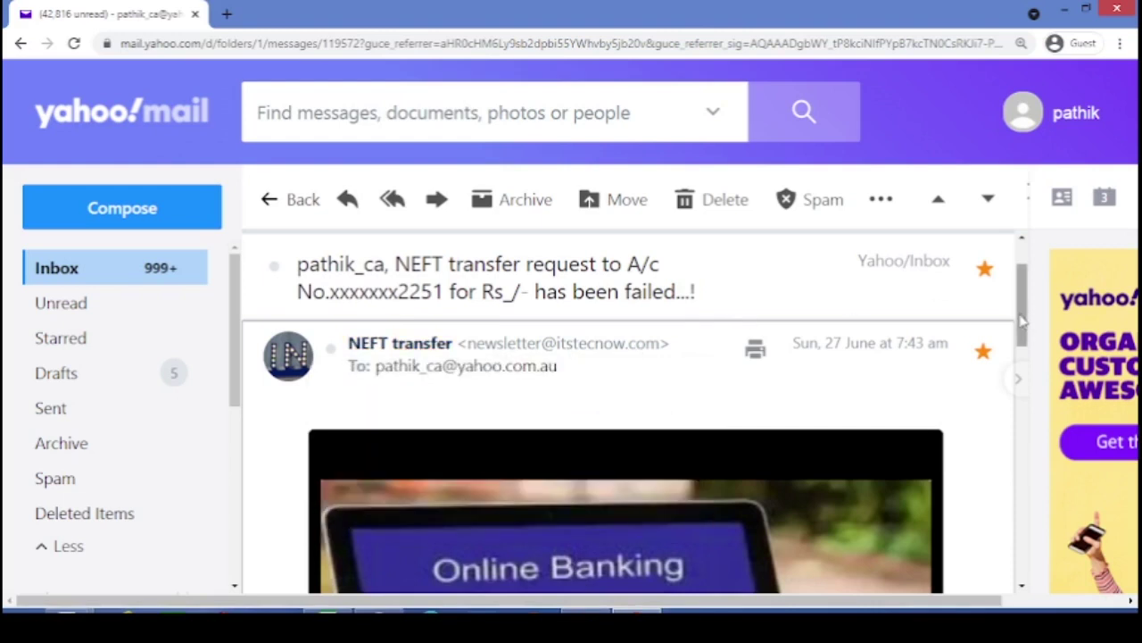
{"action": "scroll", "scroll_direction": "down", "scroll_amount": 3}
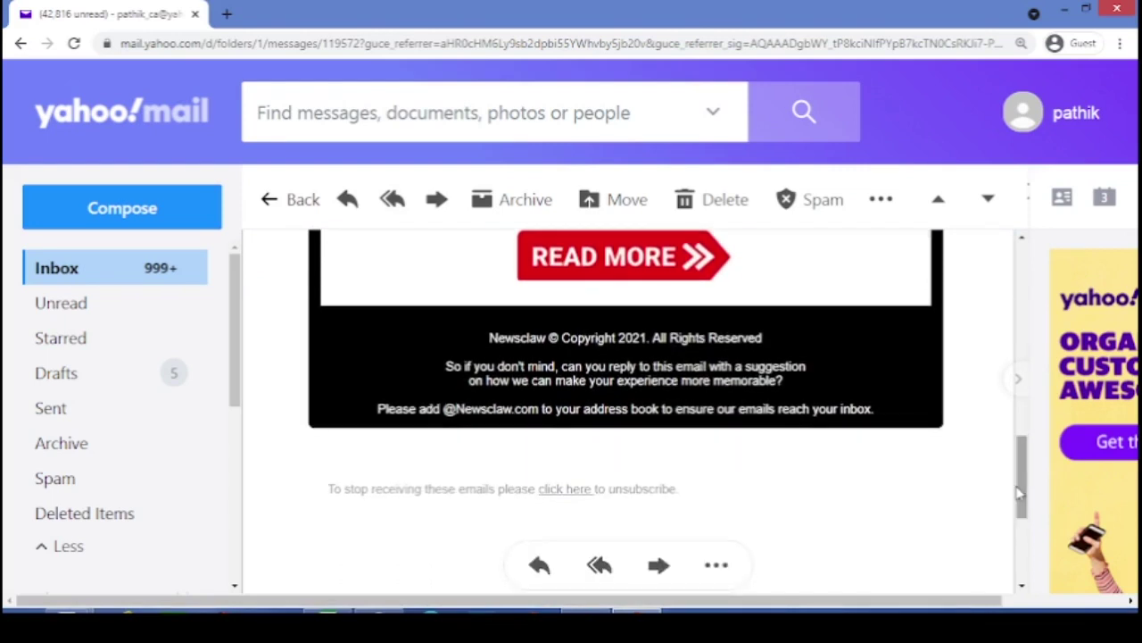
{"action": "mouse_move", "coordinate": [625, 505]}
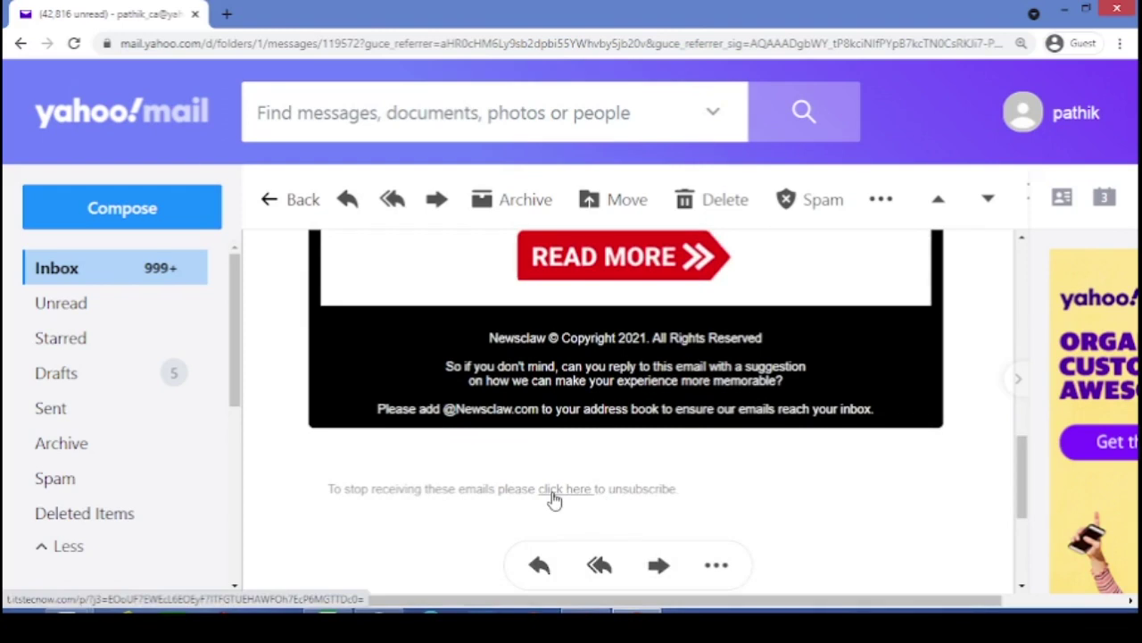
- Follow the 'click here' unsubscribe link, then return to the Yahoo Mail email
{"action": "left_click", "coordinate": [565, 489]}
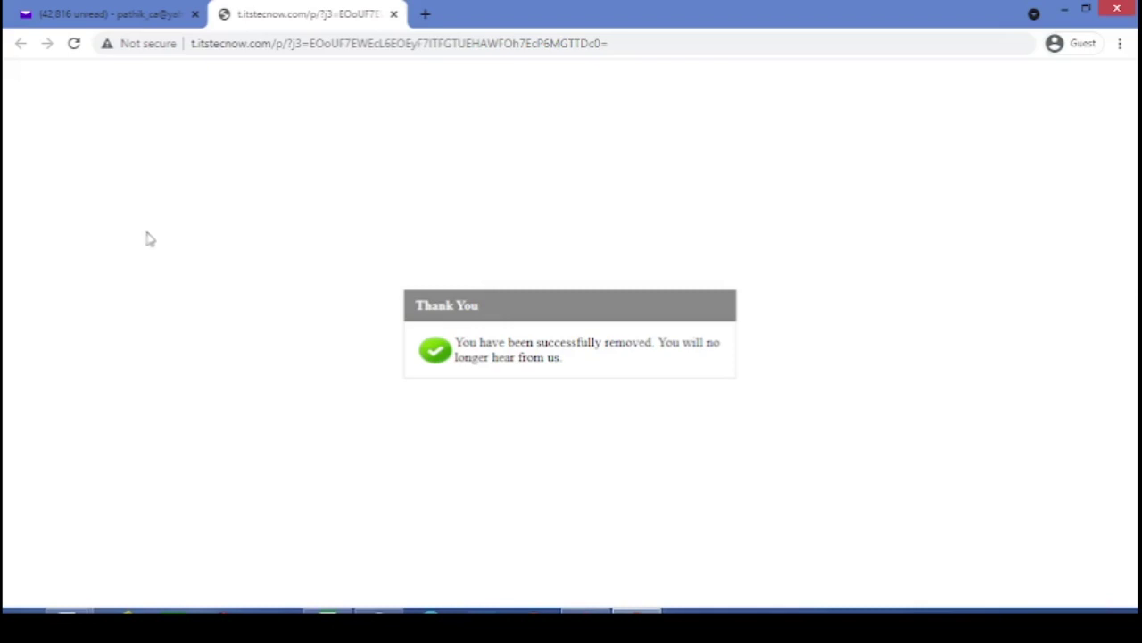
{"action": "left_click", "coordinate": [98, 13]}
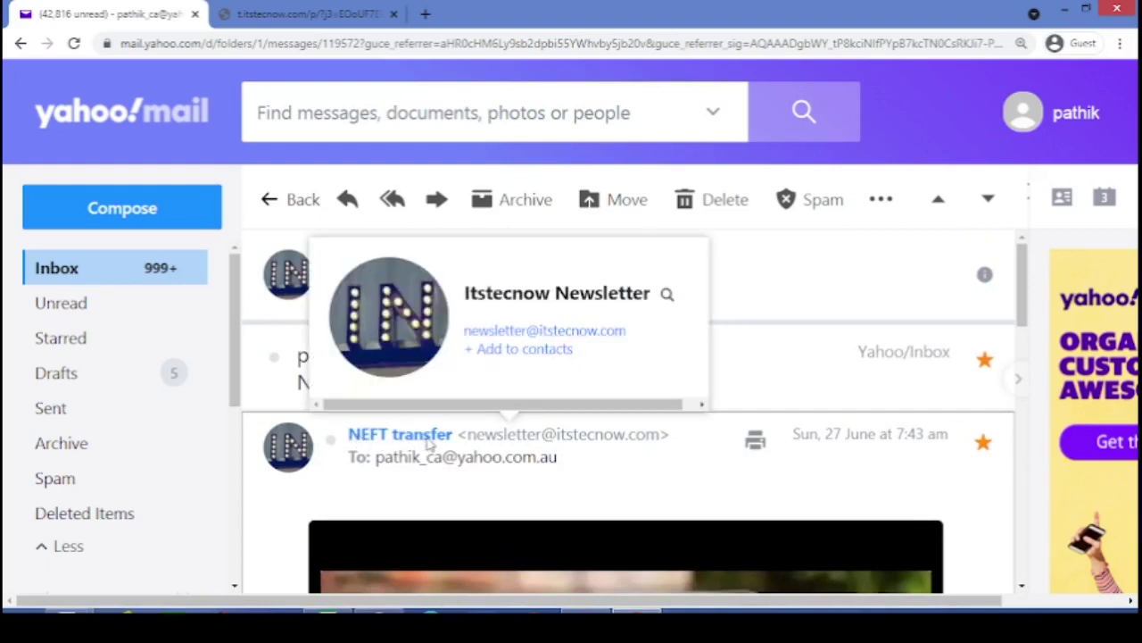
{"action": "mouse_move", "coordinate": [798, 325]}
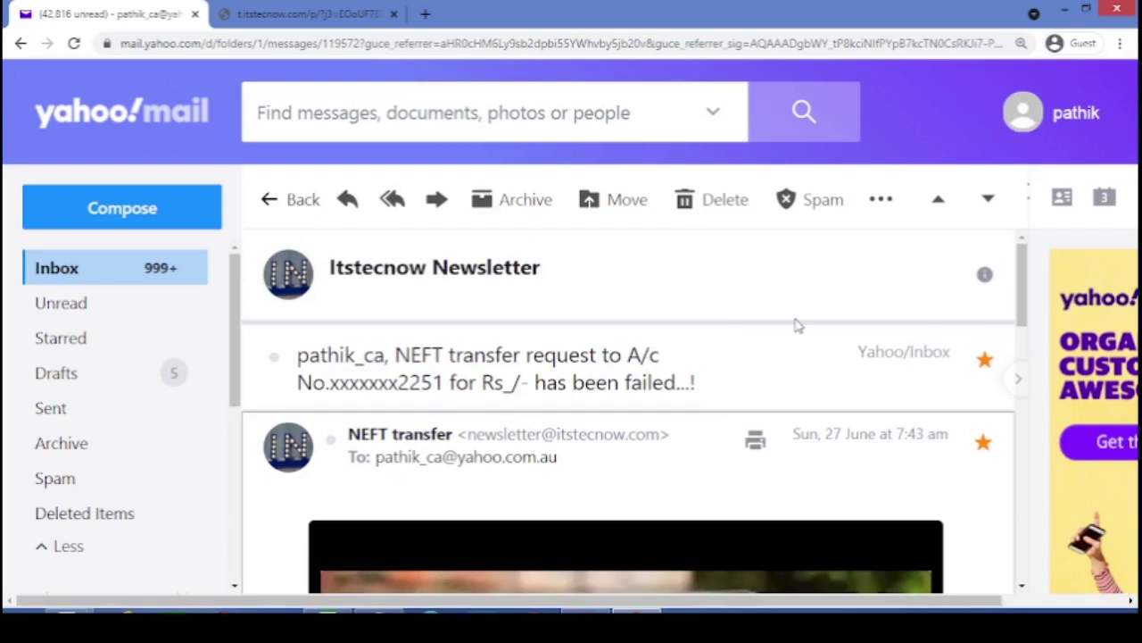
- Switch to the Gmail inbox window listing messages from Google and YouTube
{"action": "left_click", "coordinate": [303, 13]}
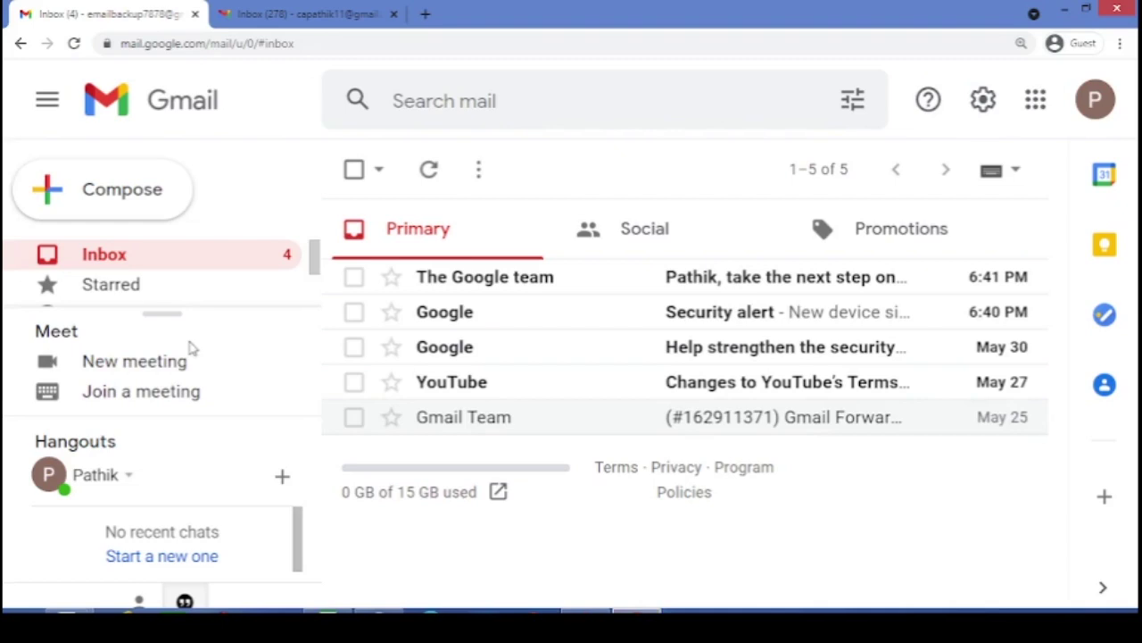
{"action": "mouse_move", "coordinate": [163, 244]}
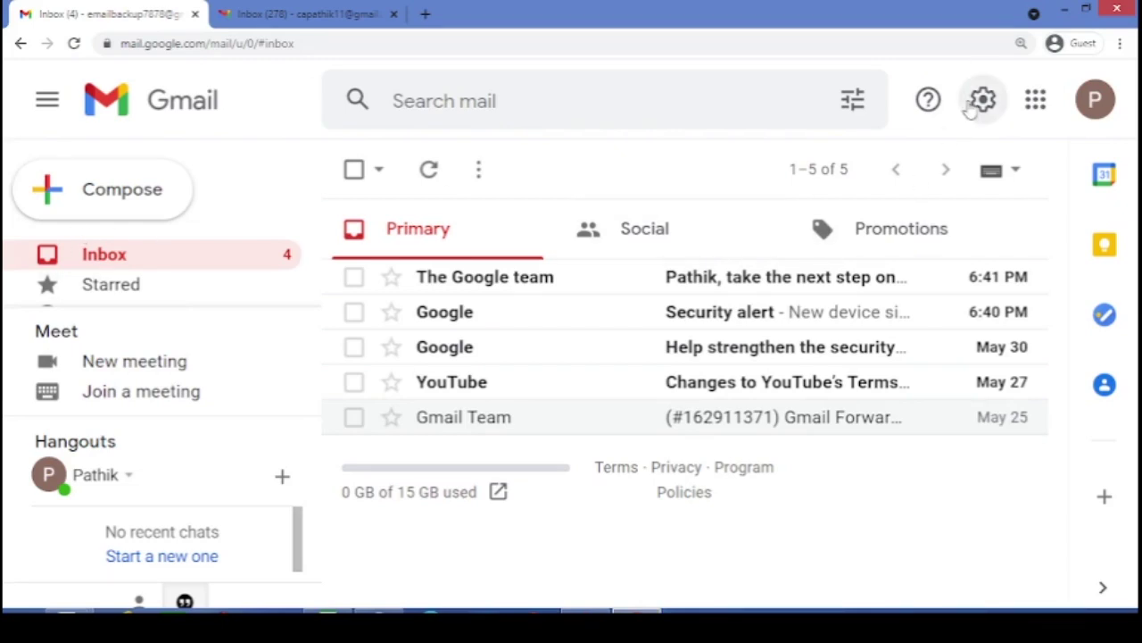
{"action": "mouse_move", "coordinate": [983, 99]}
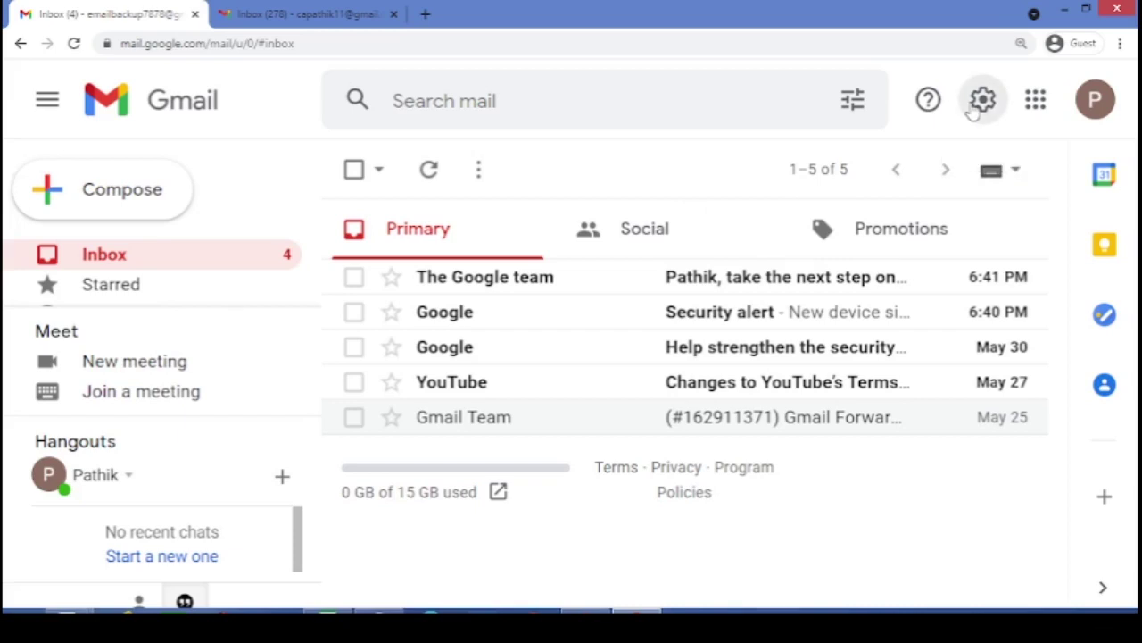
- Open 'See all settings' from Gmail's quick settings gear panel
{"action": "left_click", "coordinate": [983, 100]}
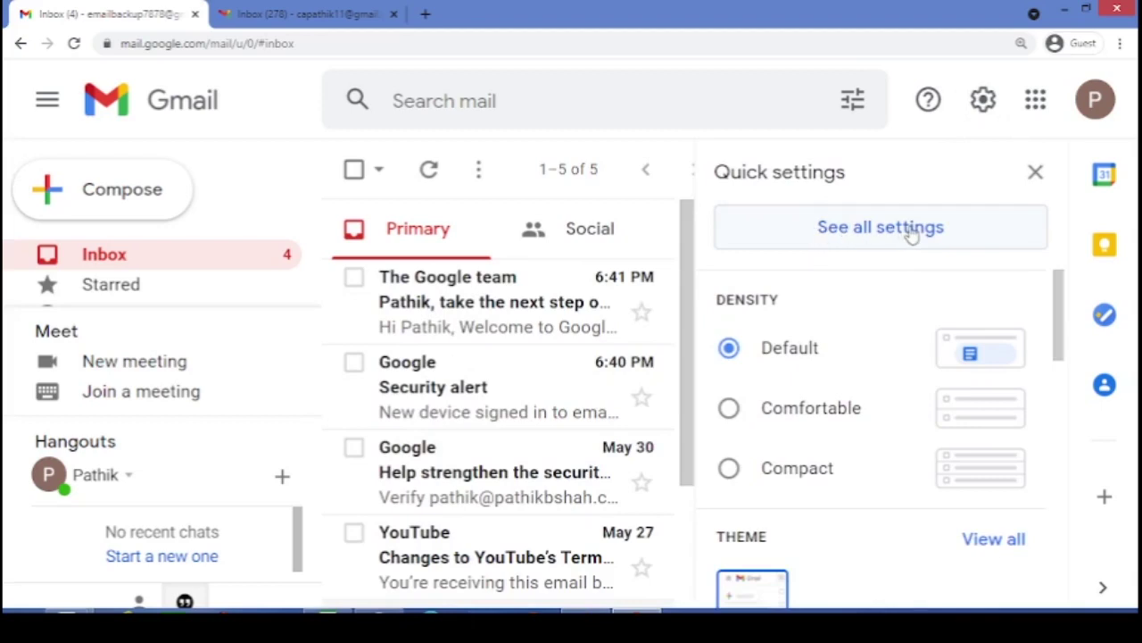
{"action": "left_click", "coordinate": [880, 227]}
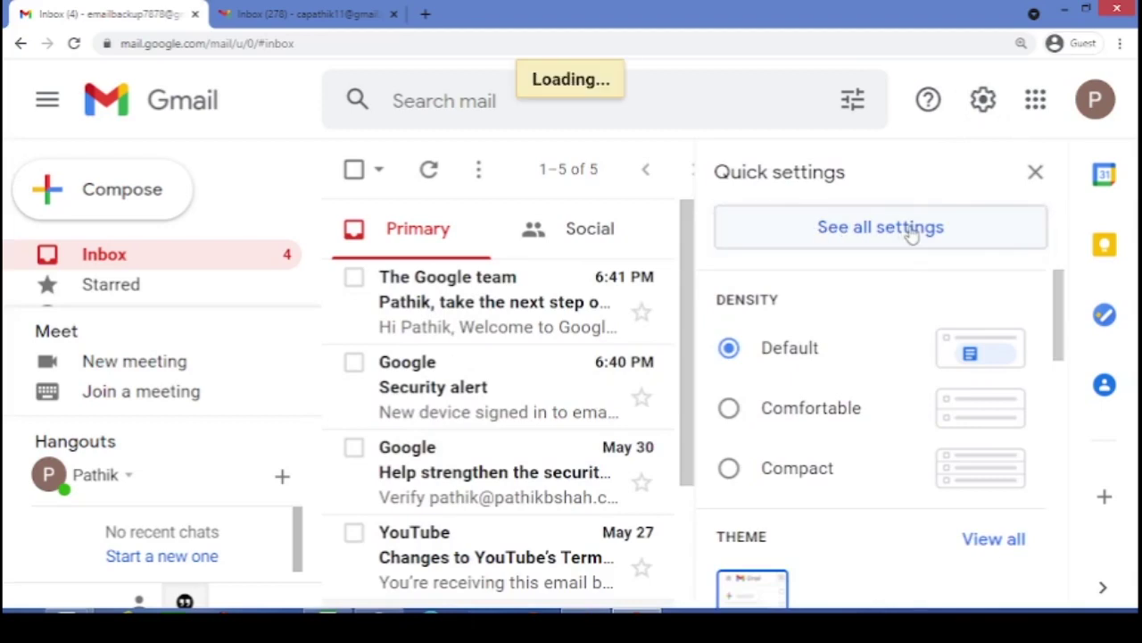
{"action": "left_click", "coordinate": [880, 227]}
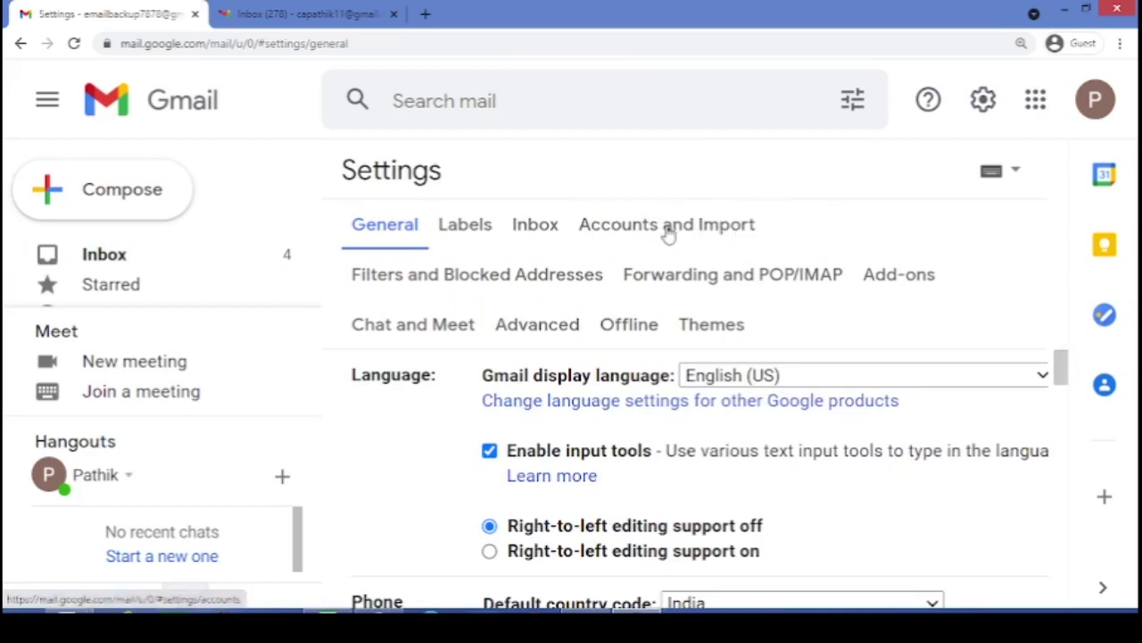
- Show the Accounts and Import tab's 'Send mail as' section with CA Pathik
{"action": "left_click", "coordinate": [666, 224]}
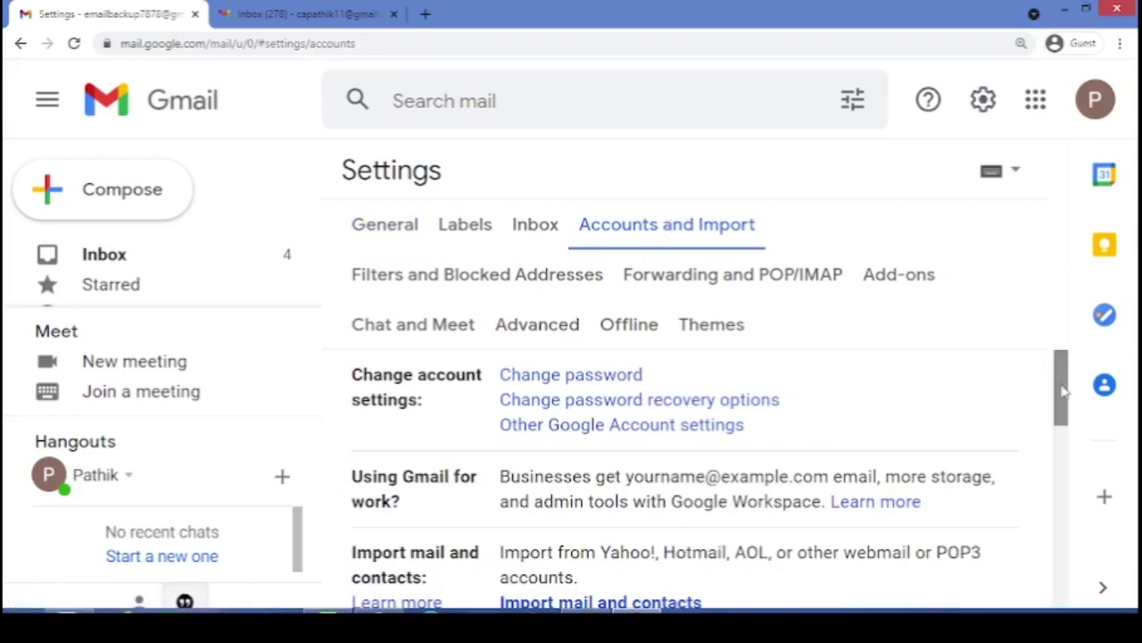
{"action": "scroll", "scroll_direction": "down", "scroll_amount": 3}
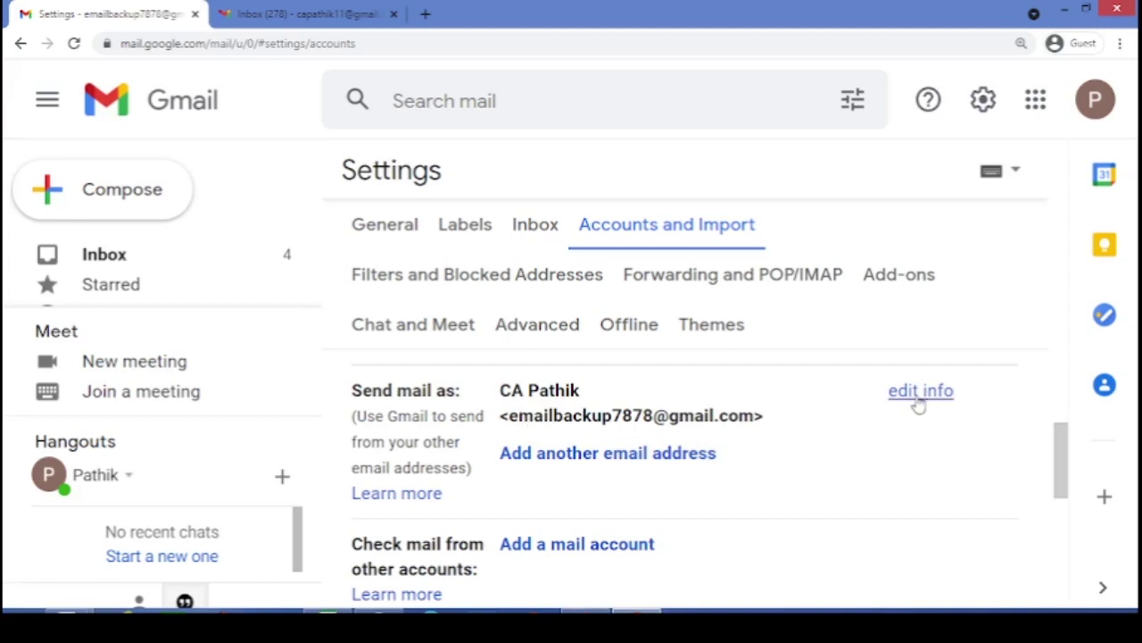
- Replace the sender name CA Pathik with 'Income Tax Refund' and save
{"action": "left_click", "coordinate": [920, 390]}
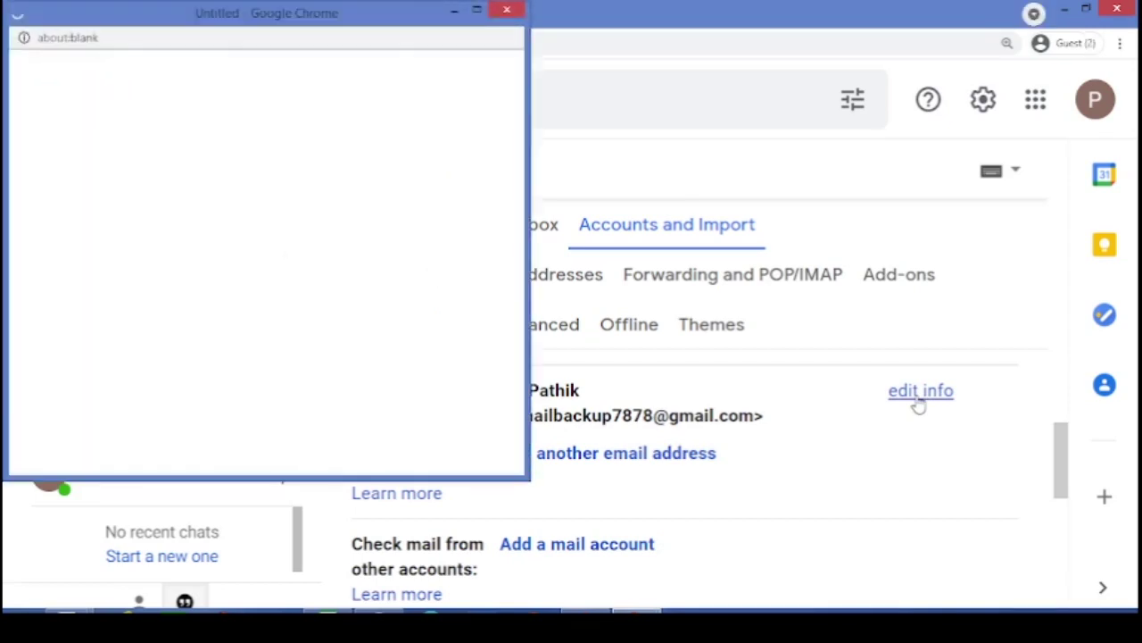
{"action": "left_click", "coordinate": [920, 390]}
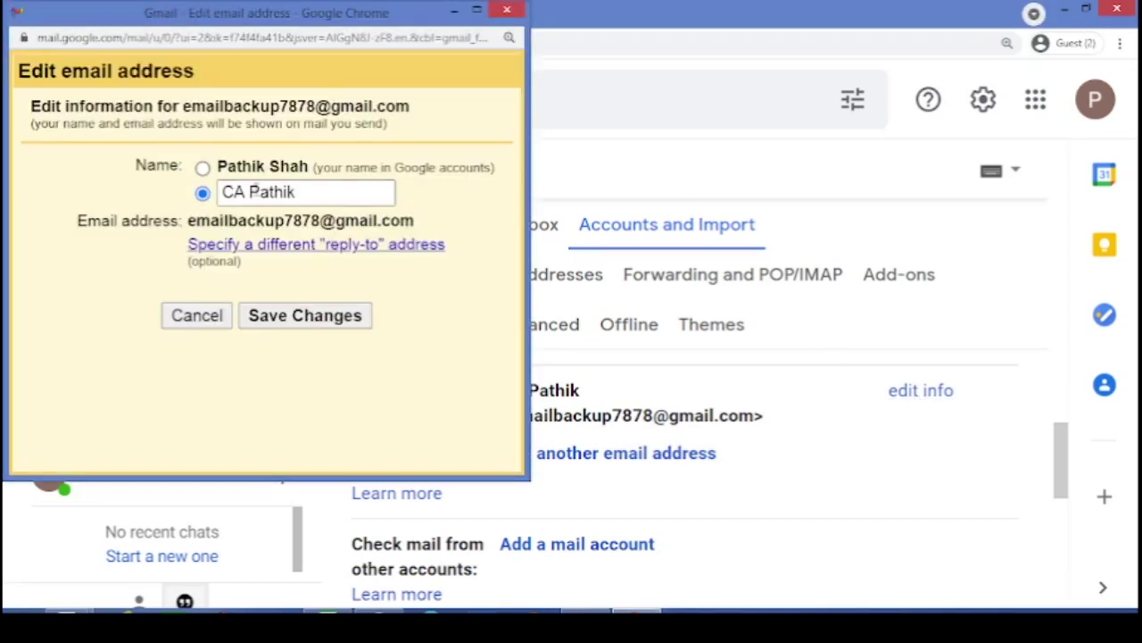
{"action": "double_click", "coordinate": [258, 192]}
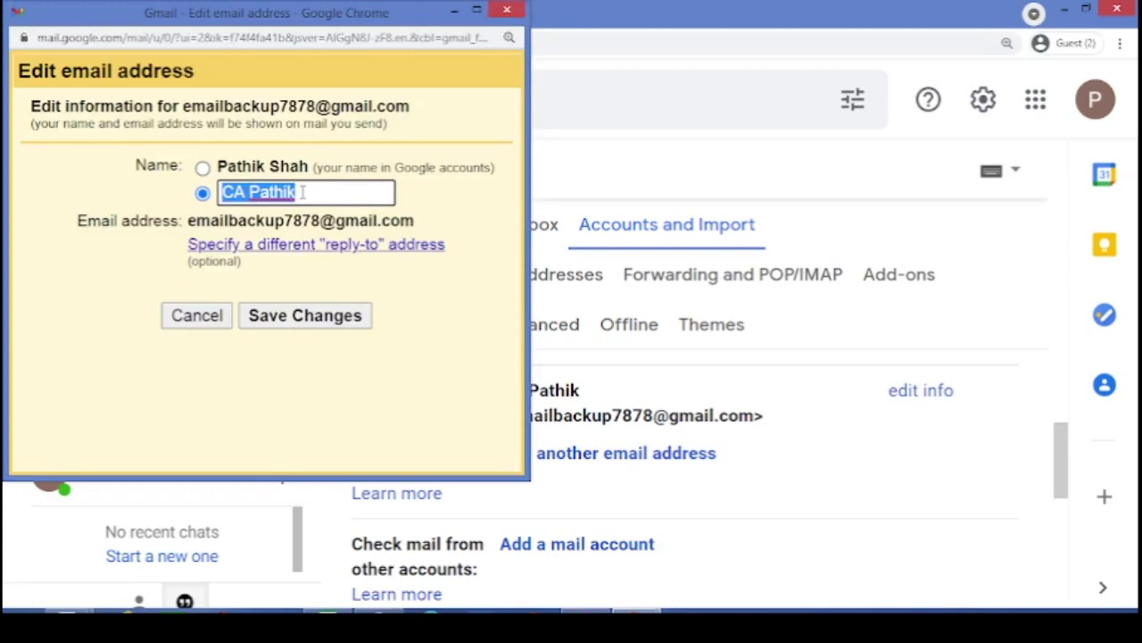
{"action": "type", "text": "Ind"}
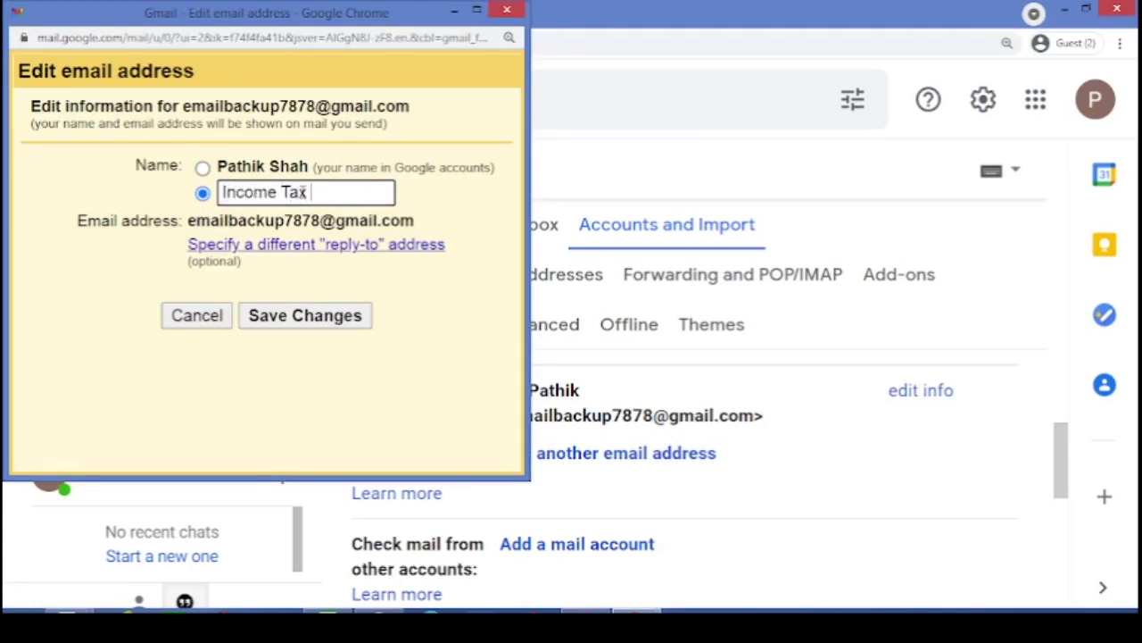
{"action": "type", "text": "Refund"}
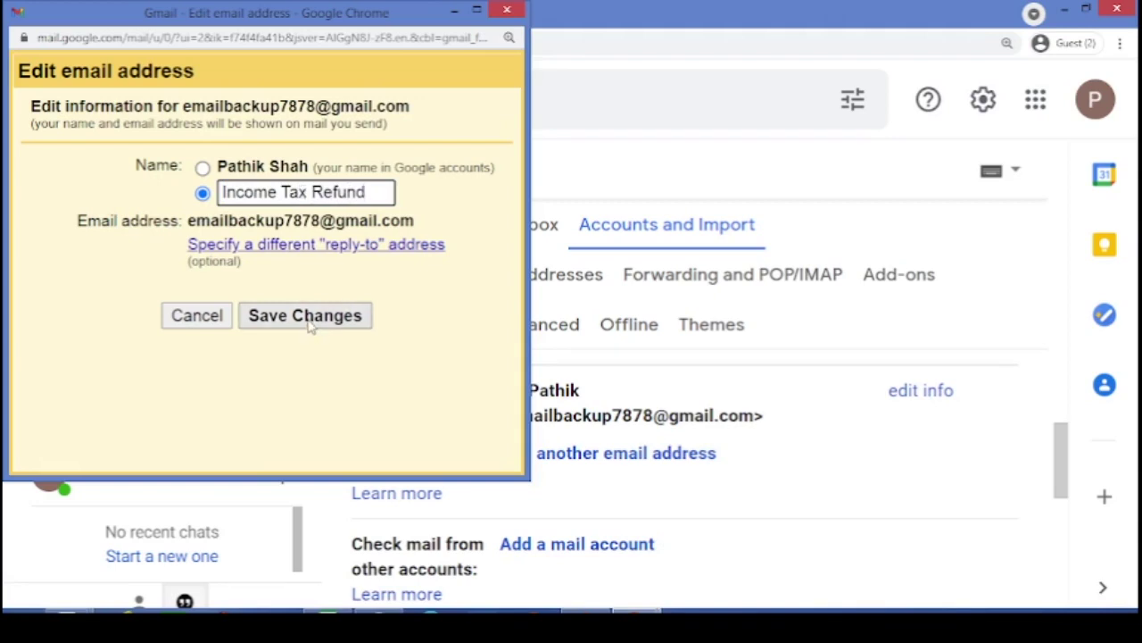
{"action": "left_click", "coordinate": [305, 315]}
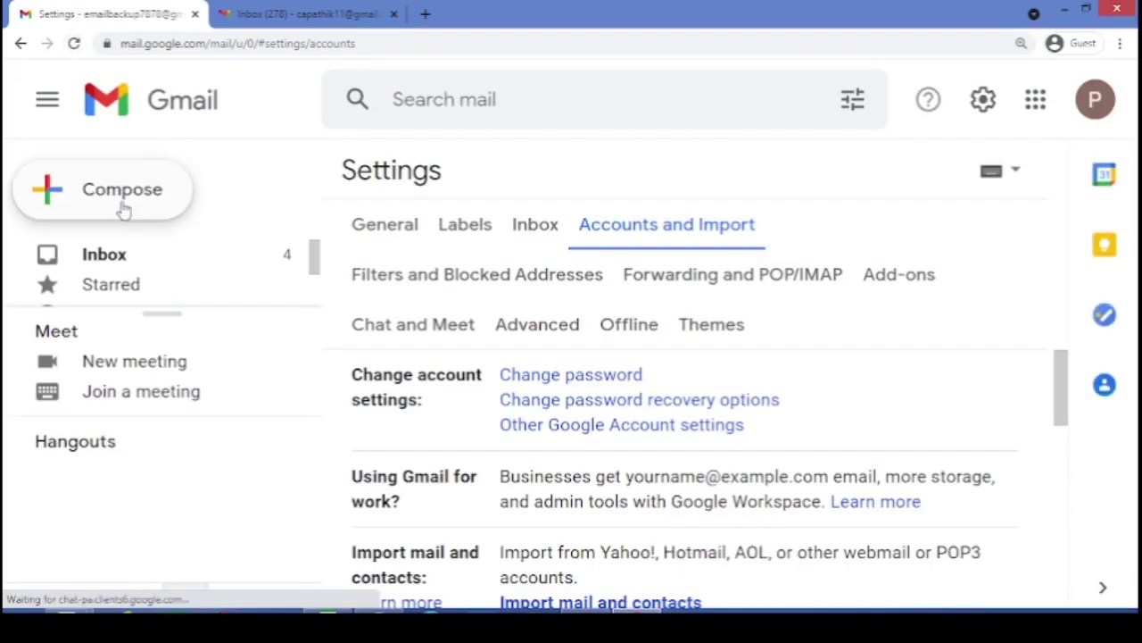
- Compose and send an email with subject 'Hello' to the second Gmail address
{"action": "left_click", "coordinate": [121, 188]}
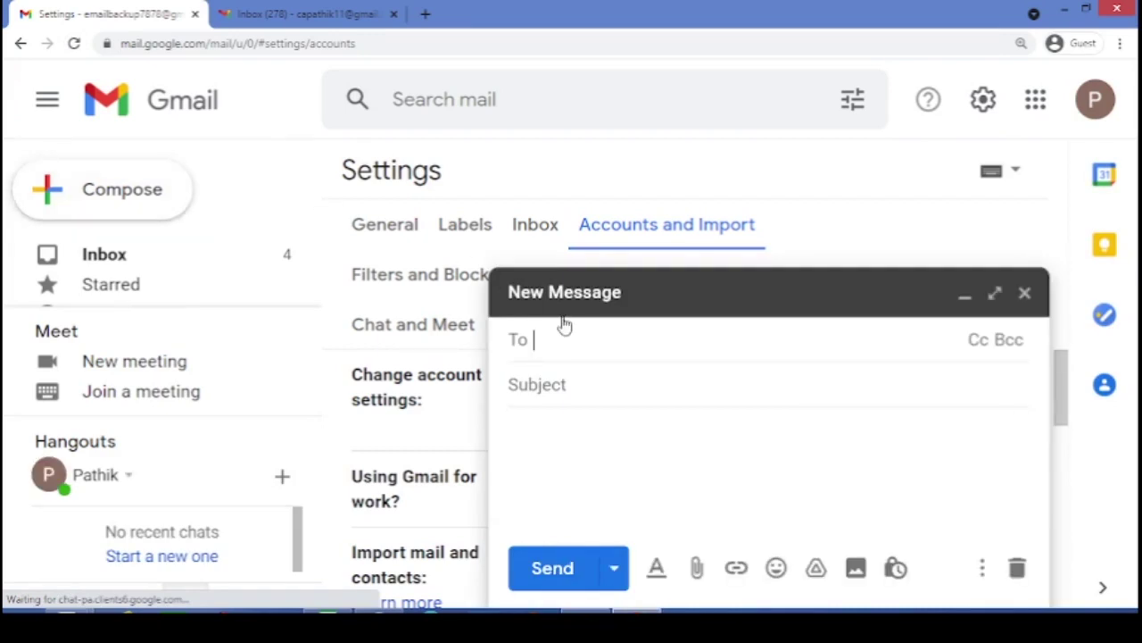
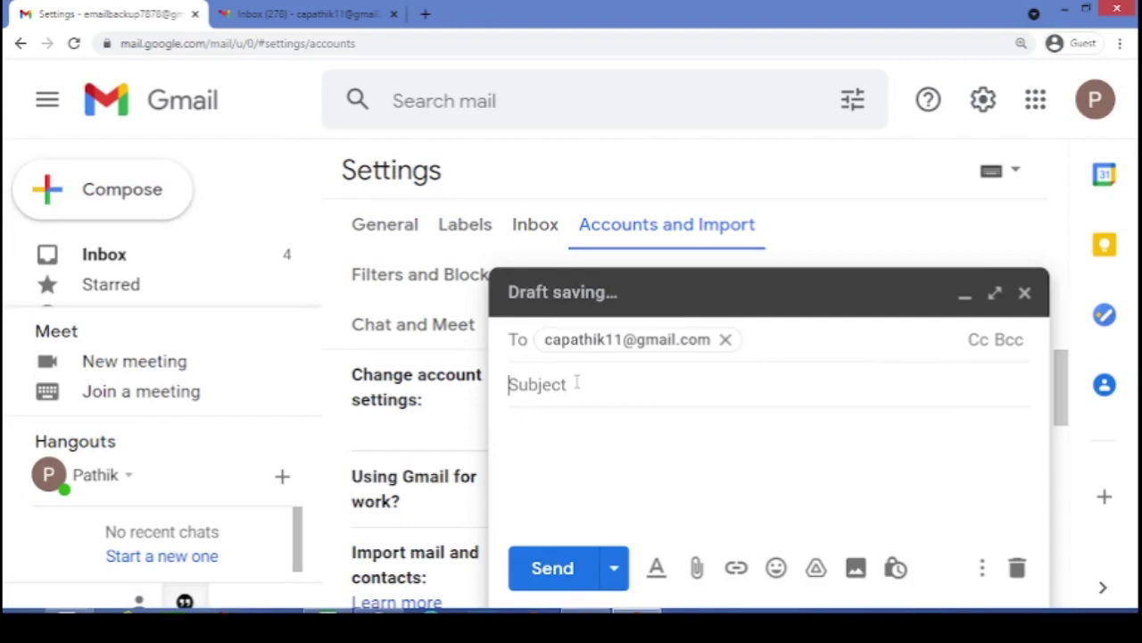
{"action": "type", "text": "Hell"}
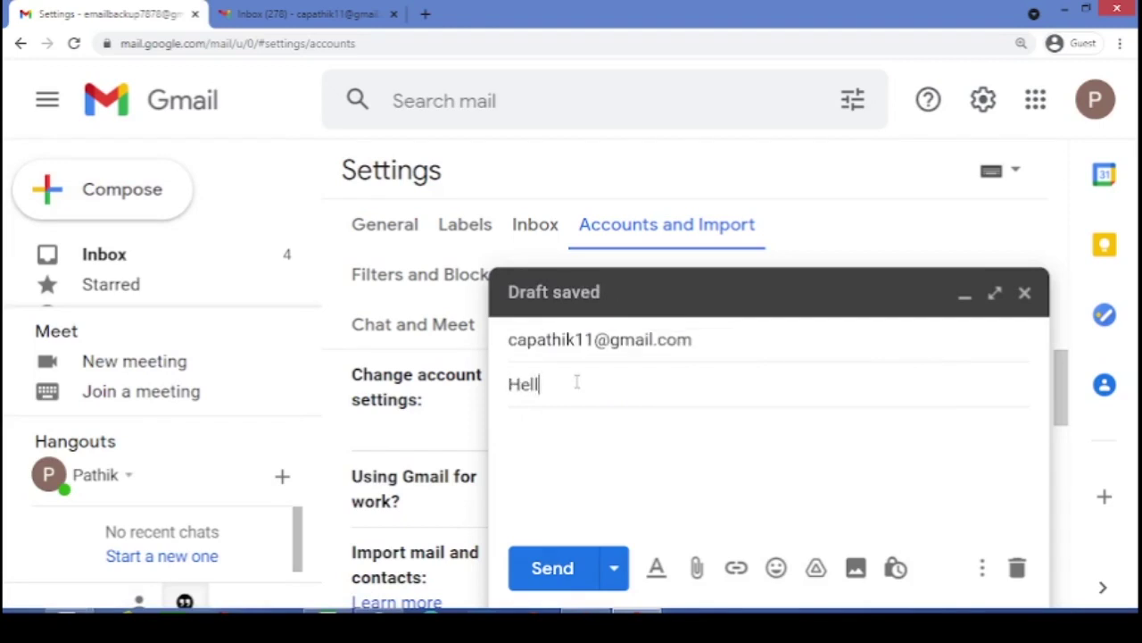
{"action": "type", "text": "o"}
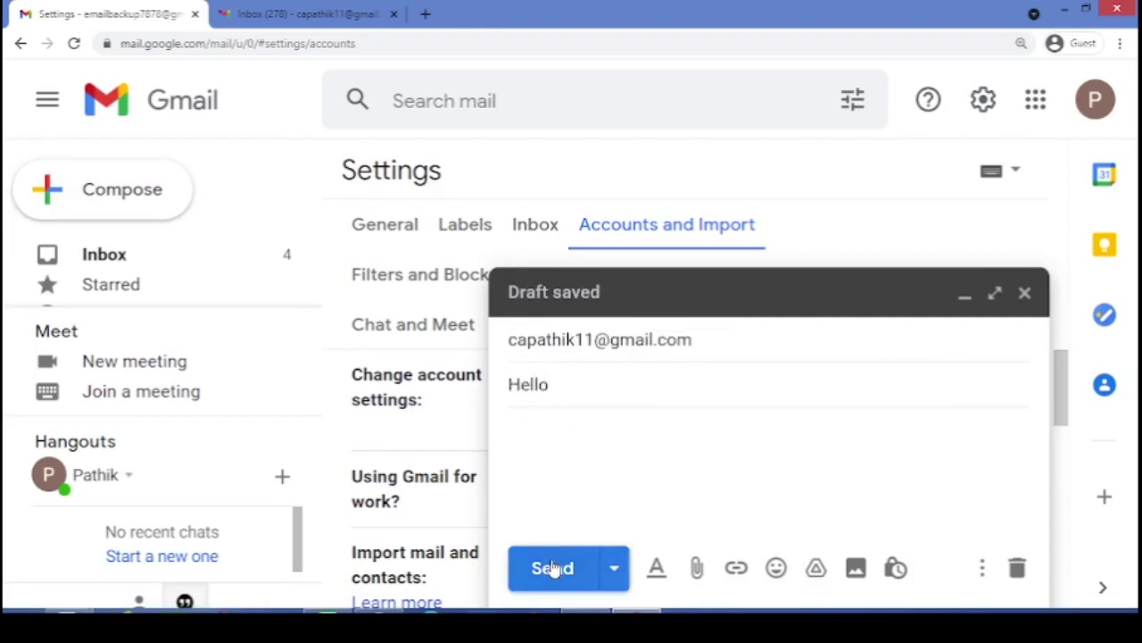
{"action": "left_click", "coordinate": [553, 567]}
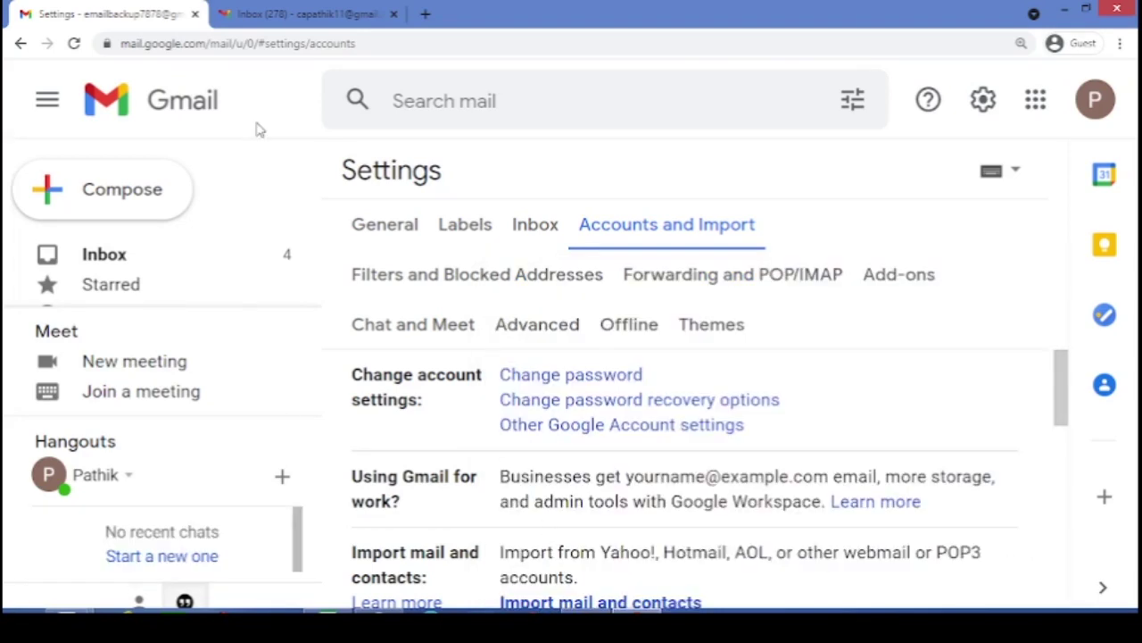
{"action": "mouse_move", "coordinate": [304, 13]}
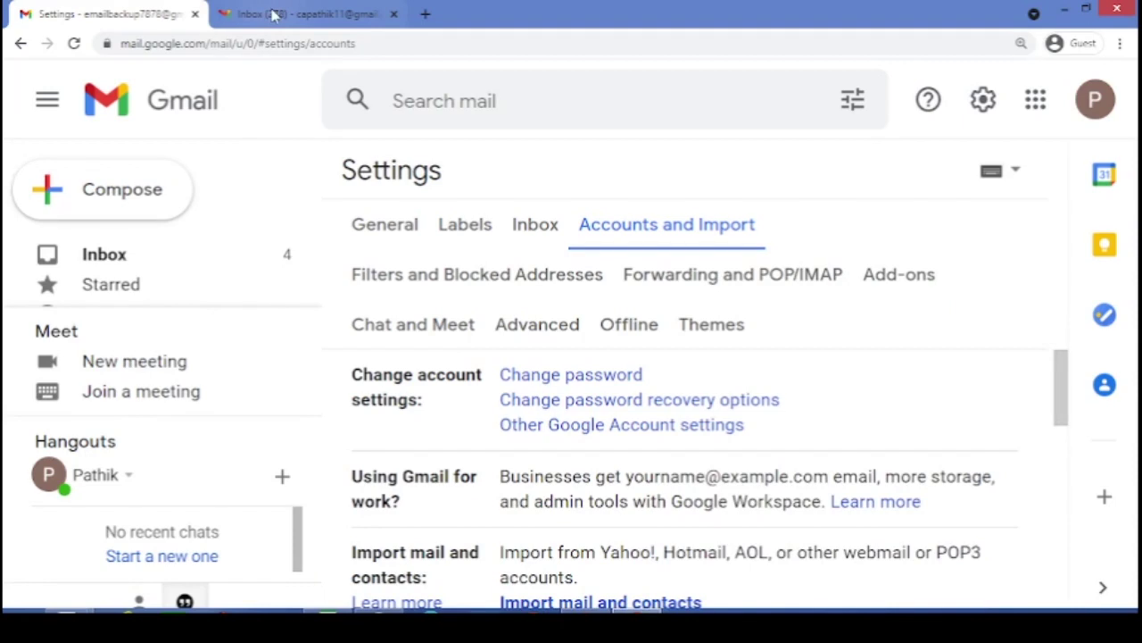
- Refresh the second account's inbox and open the 'Hello' email from Income Tax Refund
{"action": "left_click", "coordinate": [308, 13]}
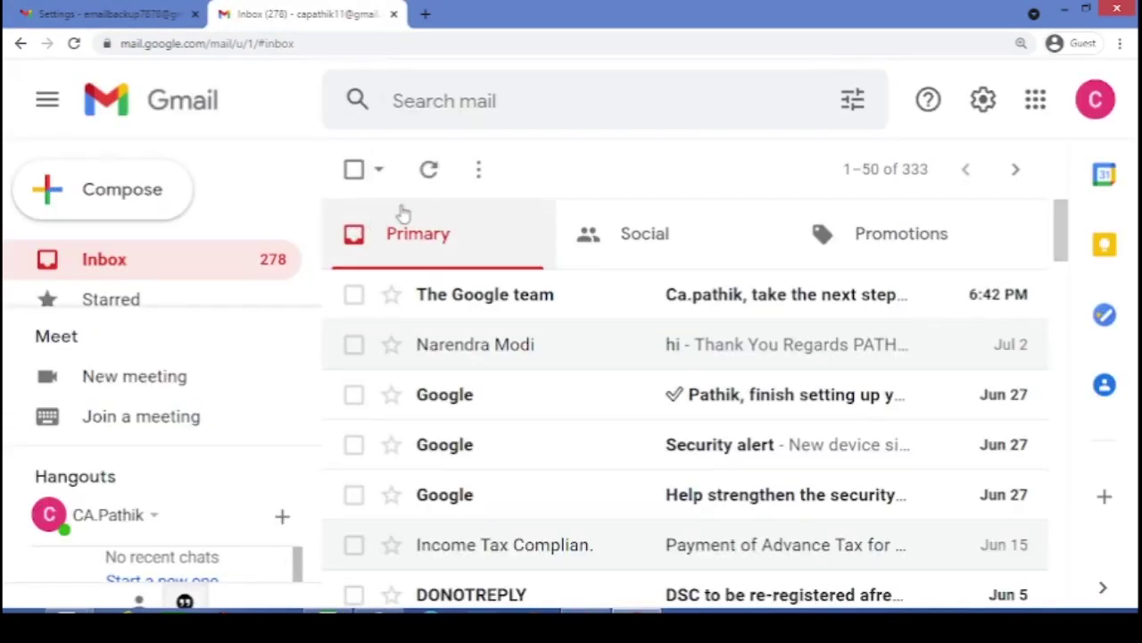
{"action": "left_click", "coordinate": [428, 170]}
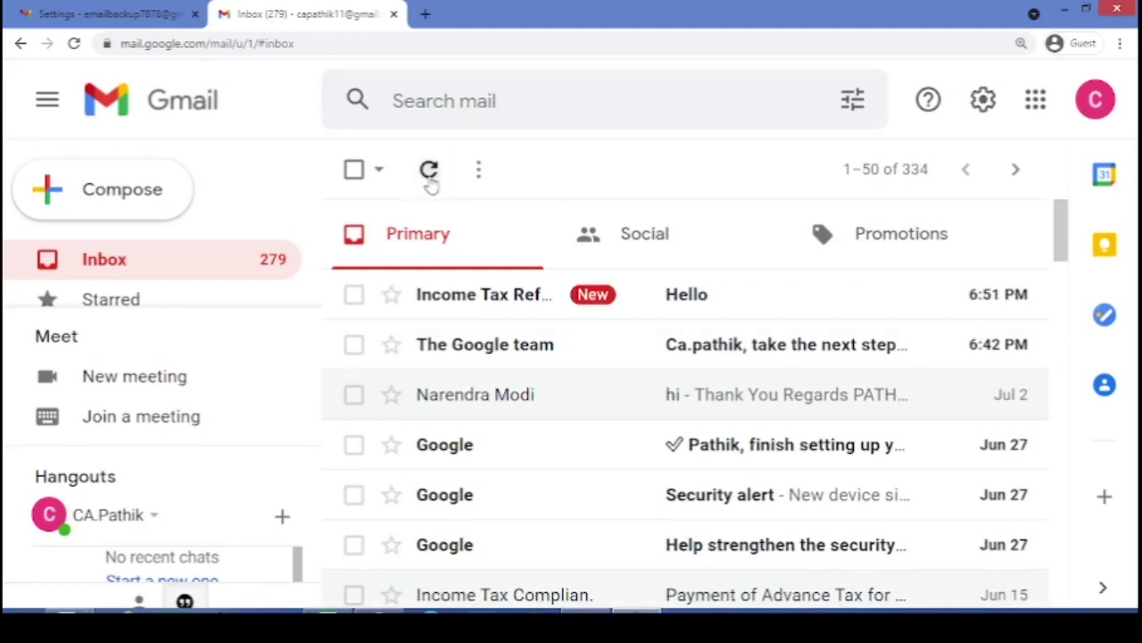
{"action": "left_click", "coordinate": [428, 169]}
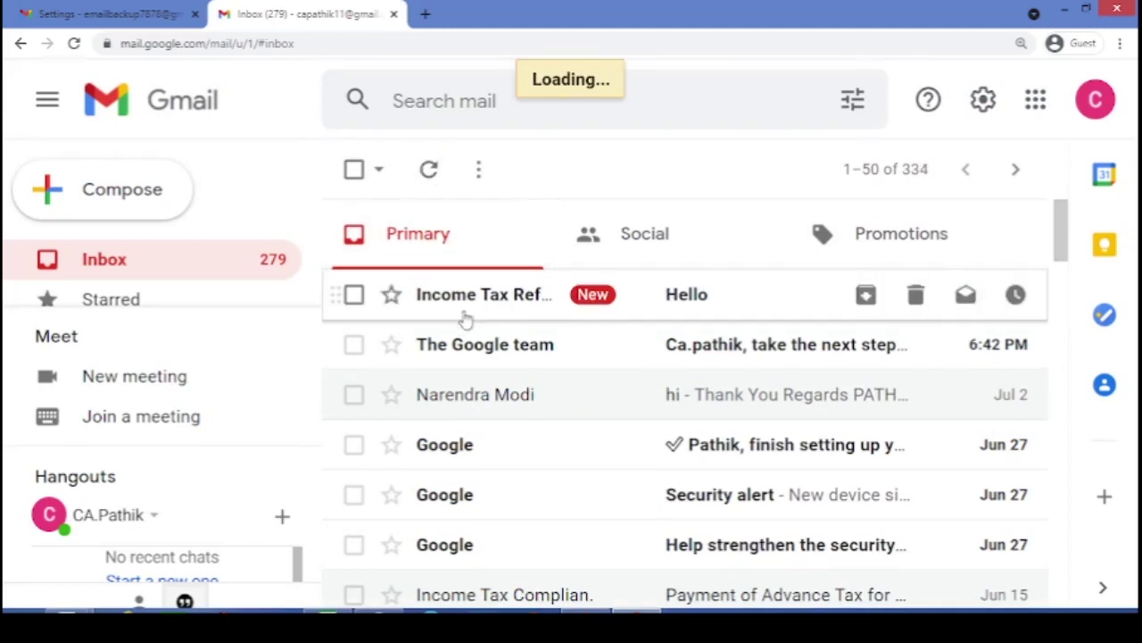